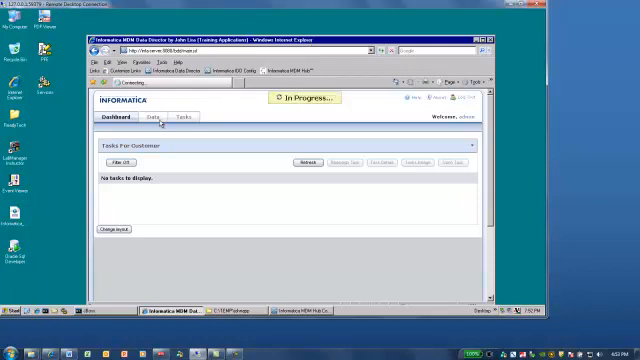
Step: Create a new Customer Person with only a last name and apply it, getting a Required Input warning
click(147, 120)
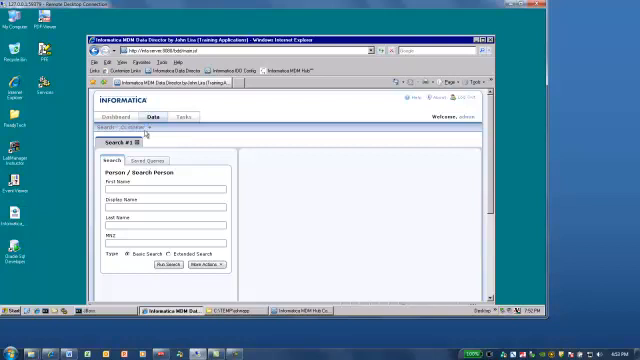
click(120, 128)
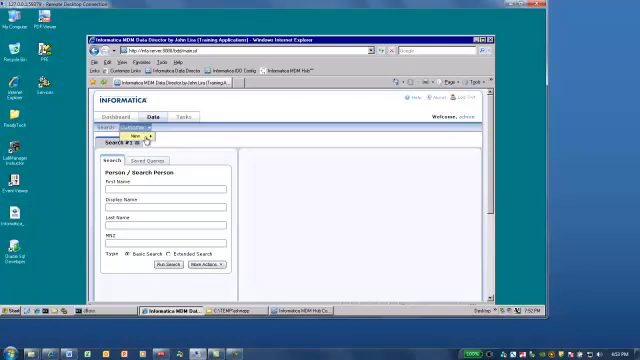
click(130, 135)
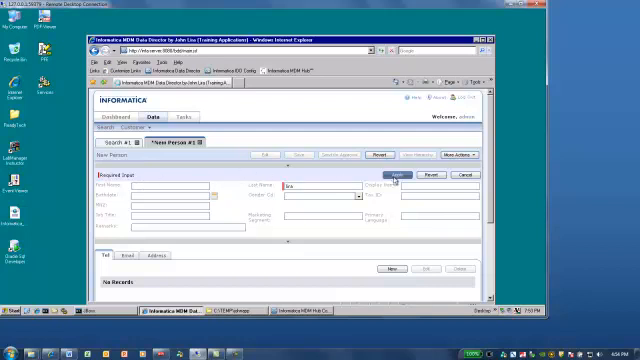
click(385, 176)
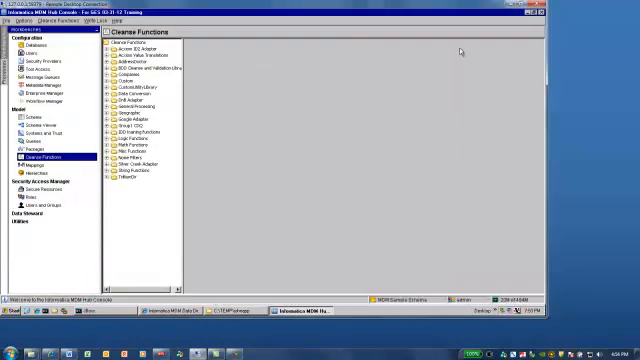
mouse_move(172, 142)
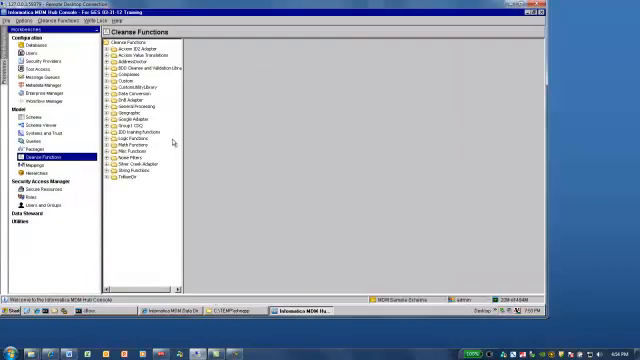
Step: Open the Cleanse Functions workbench under Model in the Hub Console
click(140, 130)
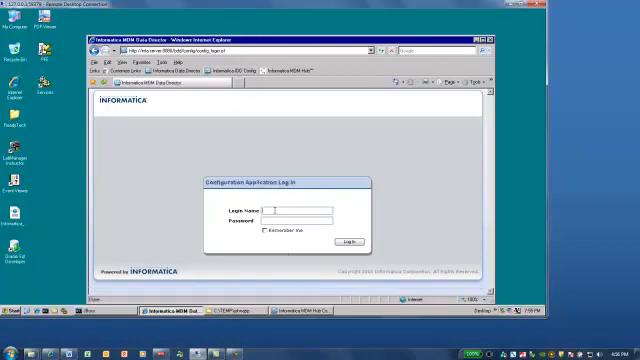
Step: Sign in to IDD Configuration as admin and open TrainingApp for editing
text(admin)
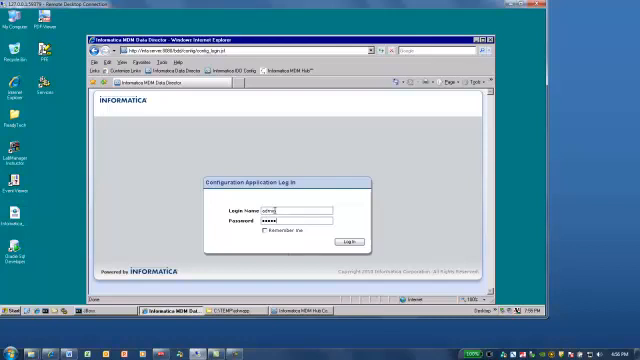
click(351, 242)
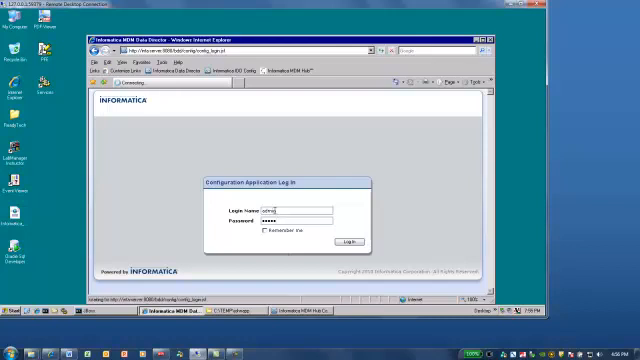
click(350, 242)
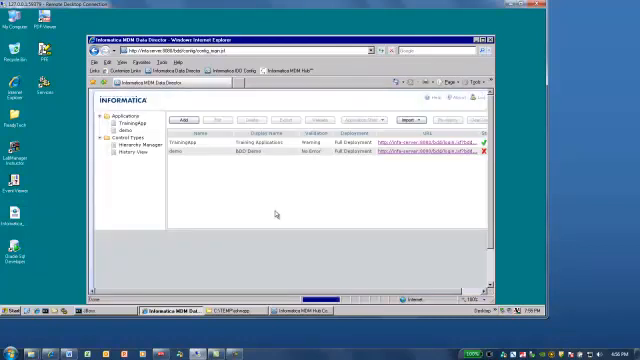
click(200, 140)
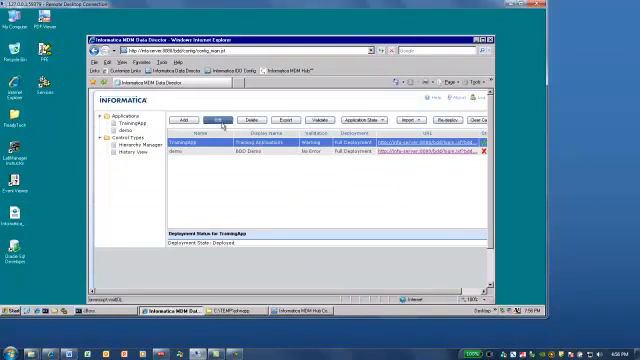
click(219, 117)
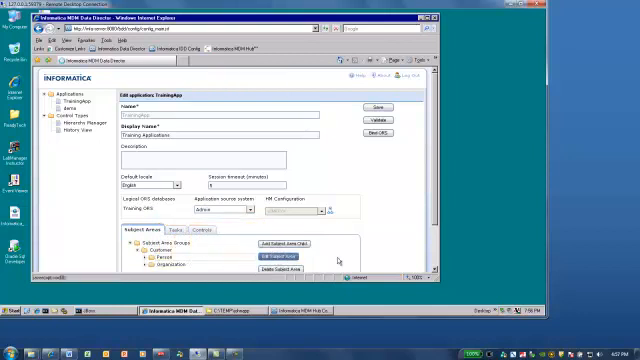
Step: Give the Person subject area the IDD Person Name cleanse function with validationStatus output, and save
click(287, 257)
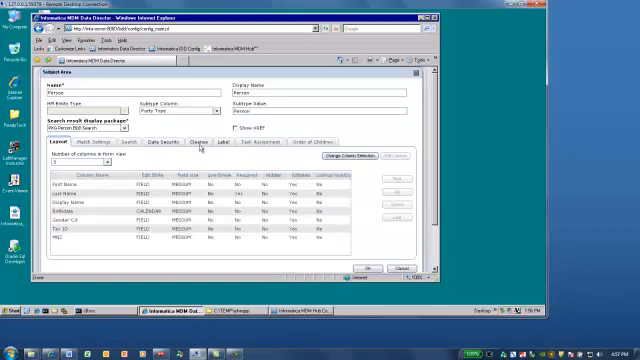
click(196, 149)
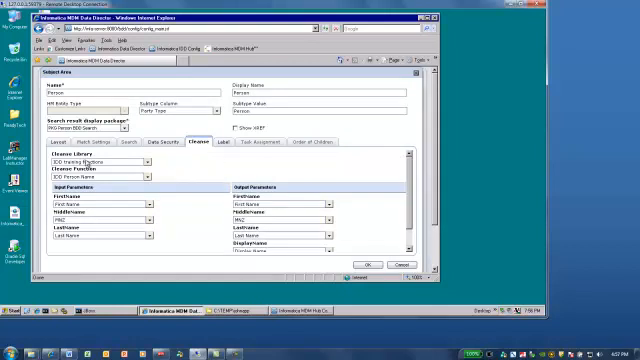
mouse_move(117, 167)
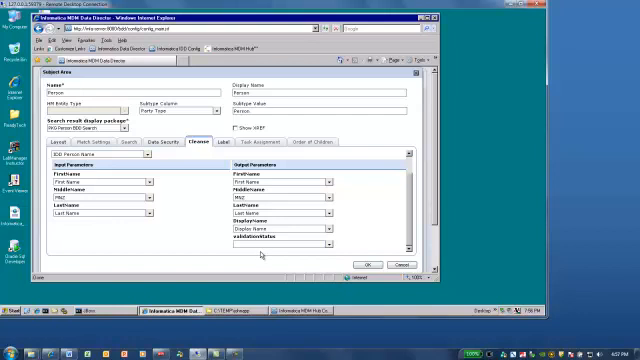
mouse_move(262, 250)
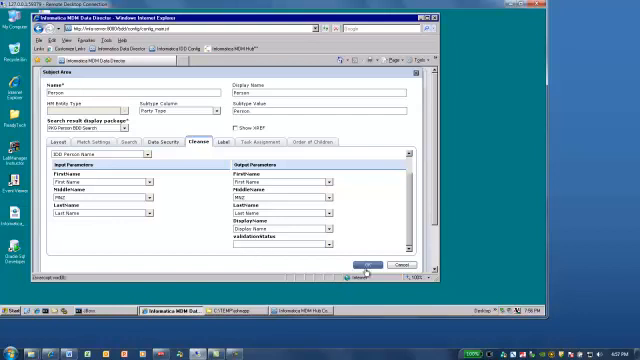
click(367, 262)
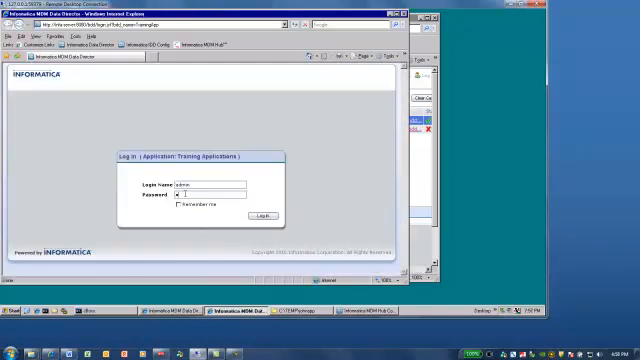
Step: Enter the password and launch the TrainingApp data director
text(password)
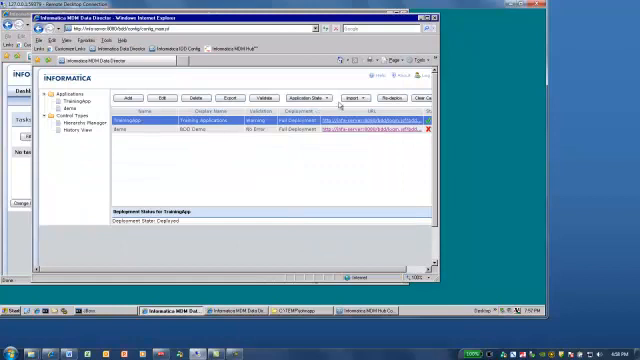
click(355, 96)
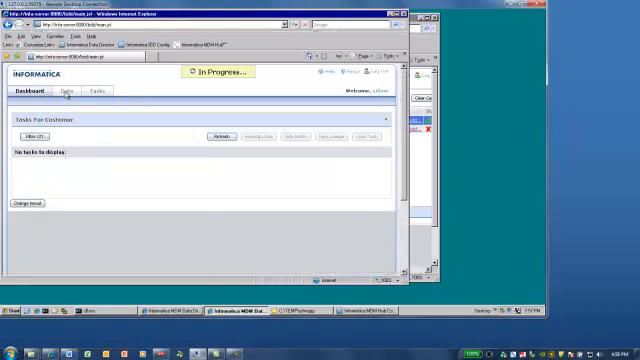
Step: Apply a new Person with only a last name, triggering the empty first name validation error
click(64, 91)
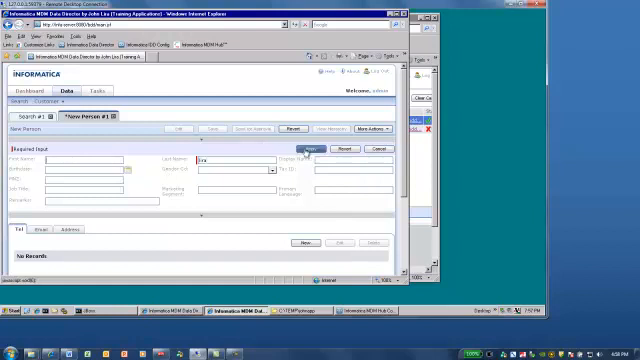
click(293, 152)
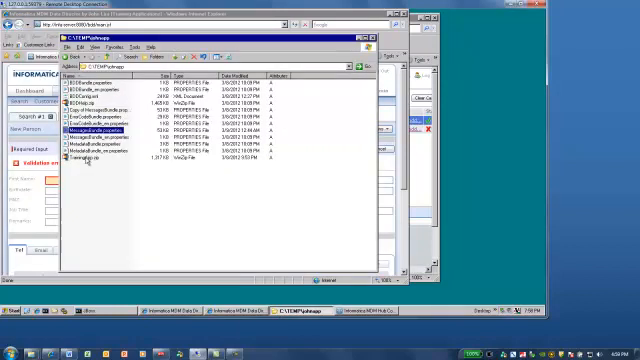
Step: Locate and select the mustHaveFirstName entry 'First Name must not be empty' in MessagesBundle.properties
click(88, 159)
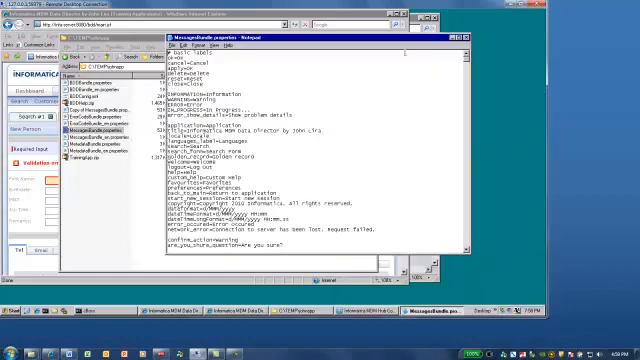
scroll(down, 3)
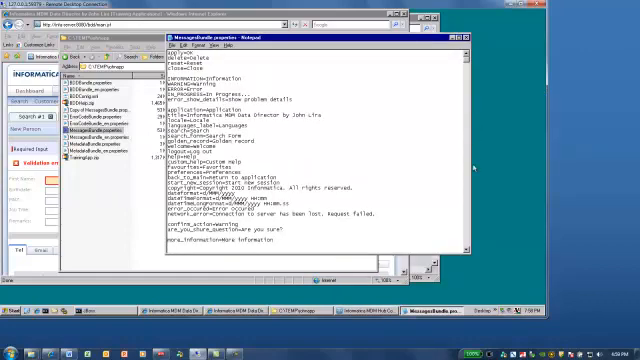
scroll(down, 3)
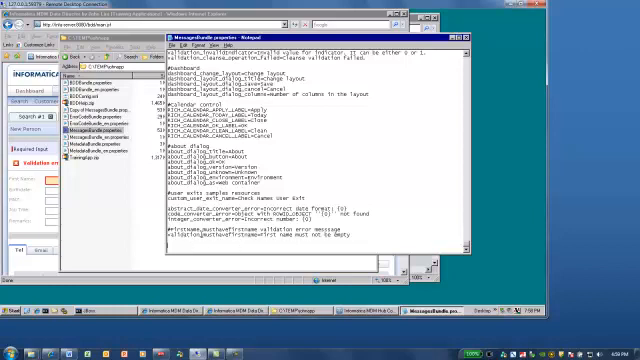
double_click(250, 228)
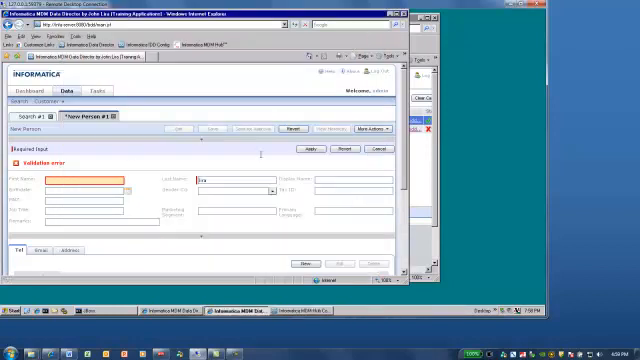
Step: Return to the Hub Console showing the IDD Person Name cleanse function diagram
click(378, 130)
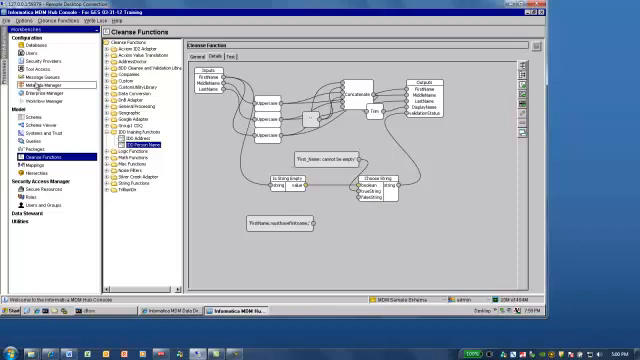
Step: Connect the Metadata Manager to the master database
click(43, 86)
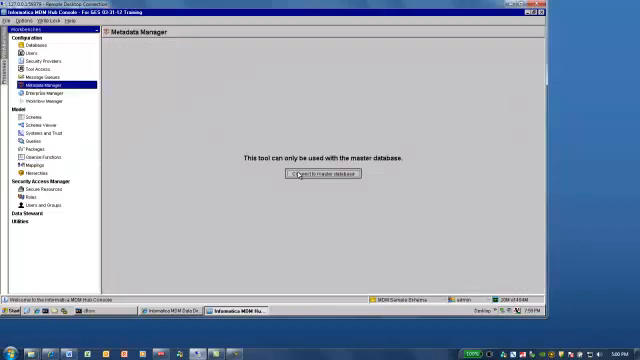
click(322, 174)
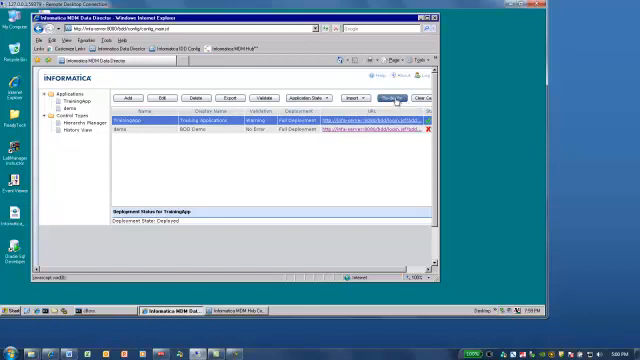
Step: Re-deploy the TrainingApp application
click(392, 95)
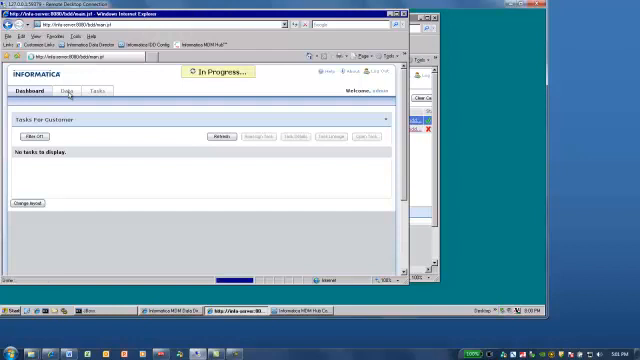
Step: Re-apply the last-name-only Person in Data Director, then open the Cleanse Functions database picker
click(64, 93)
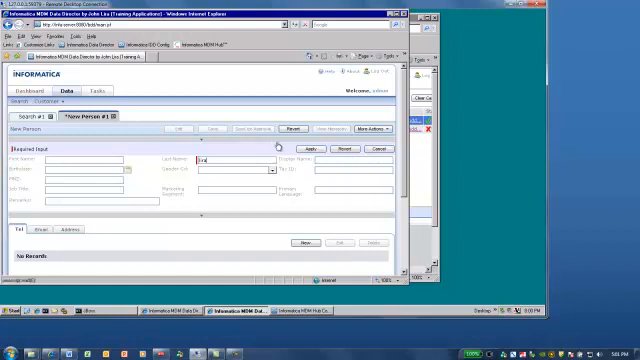
click(310, 152)
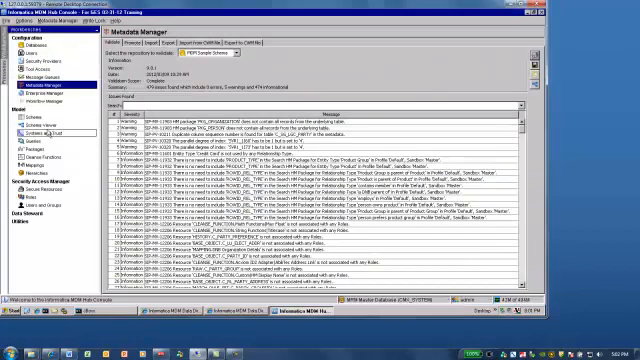
click(39, 147)
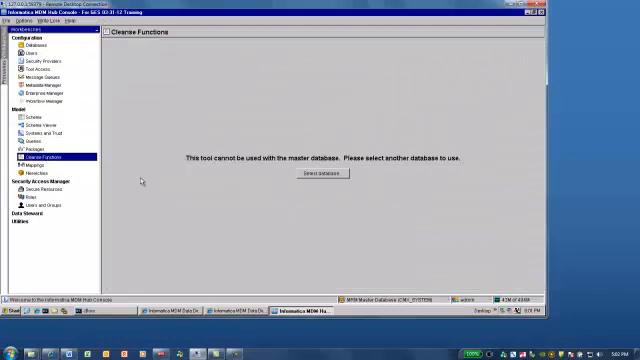
click(312, 173)
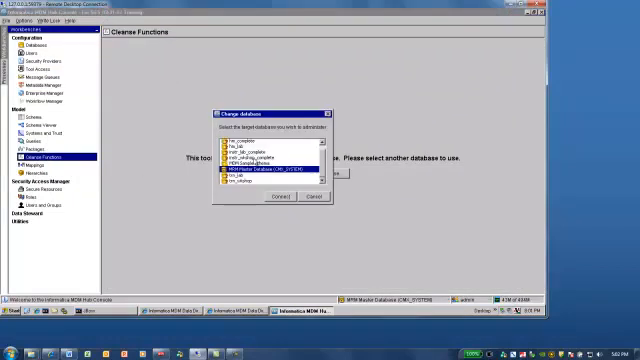